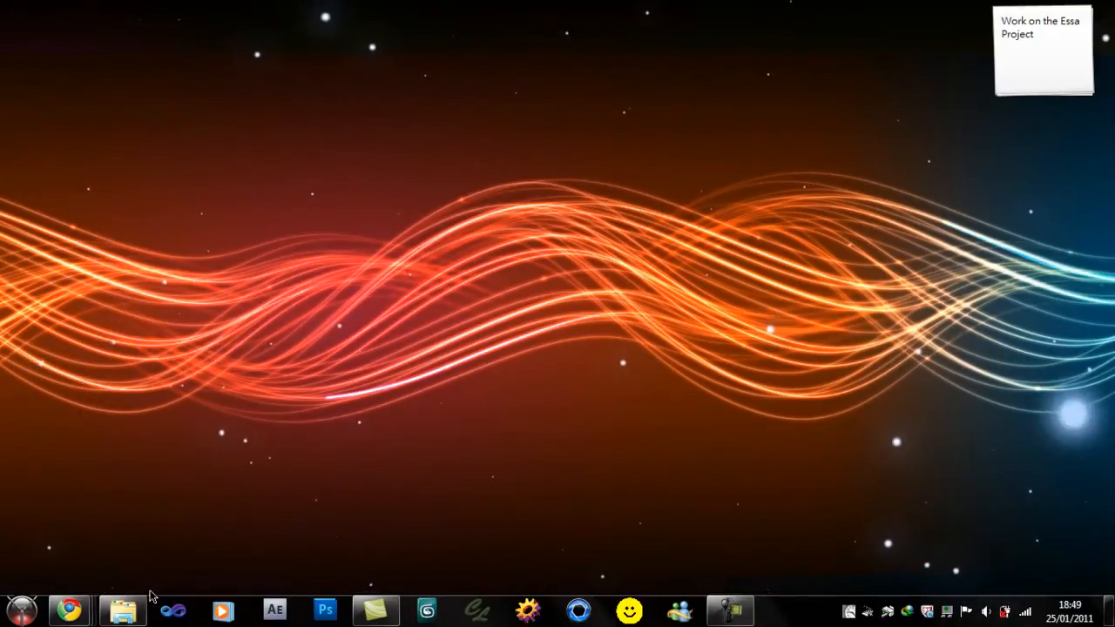
# Step: Bring up the HDR Maps folder window from the taskbar, showing the .hdr thumbnails
pyautogui.click(122, 610)
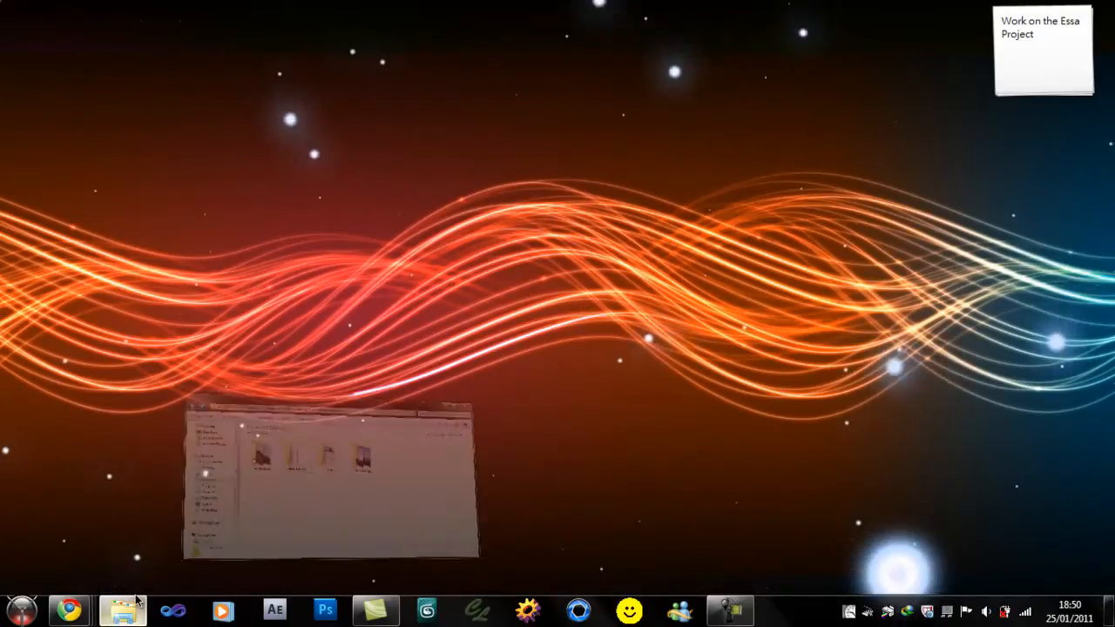
pyautogui.click(122, 610)
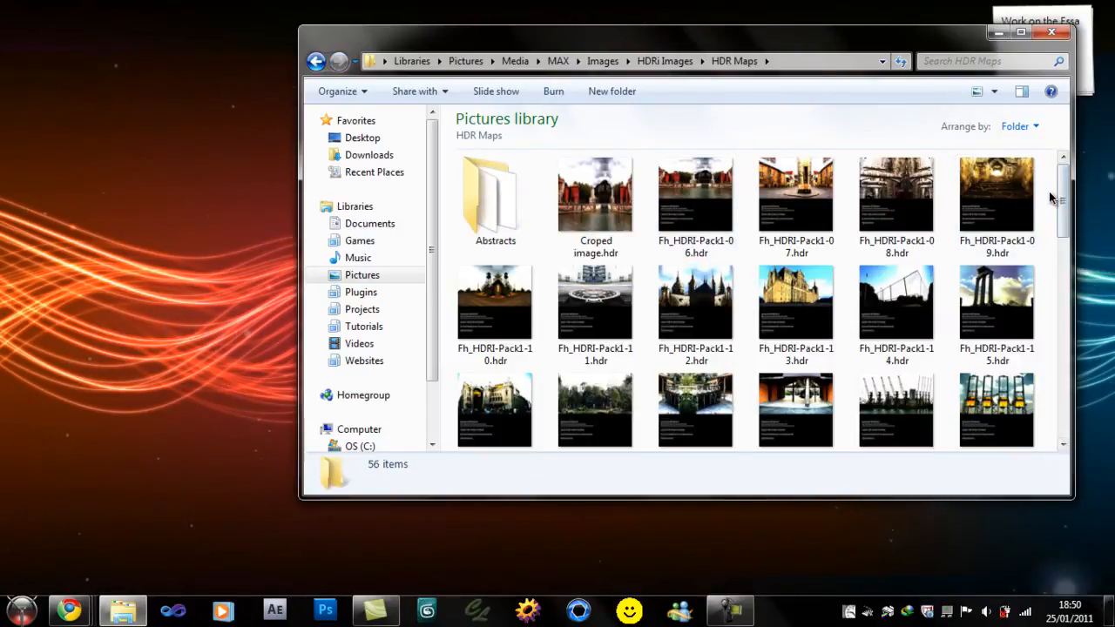
pyautogui.click(697, 205)
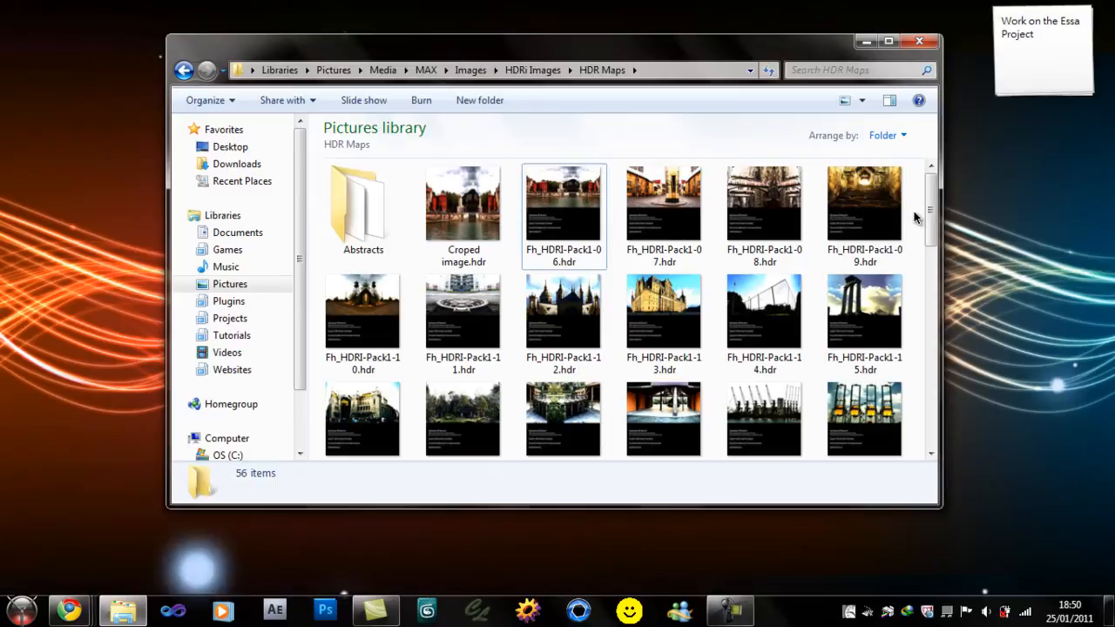
pyautogui.moveTo(661, 554)
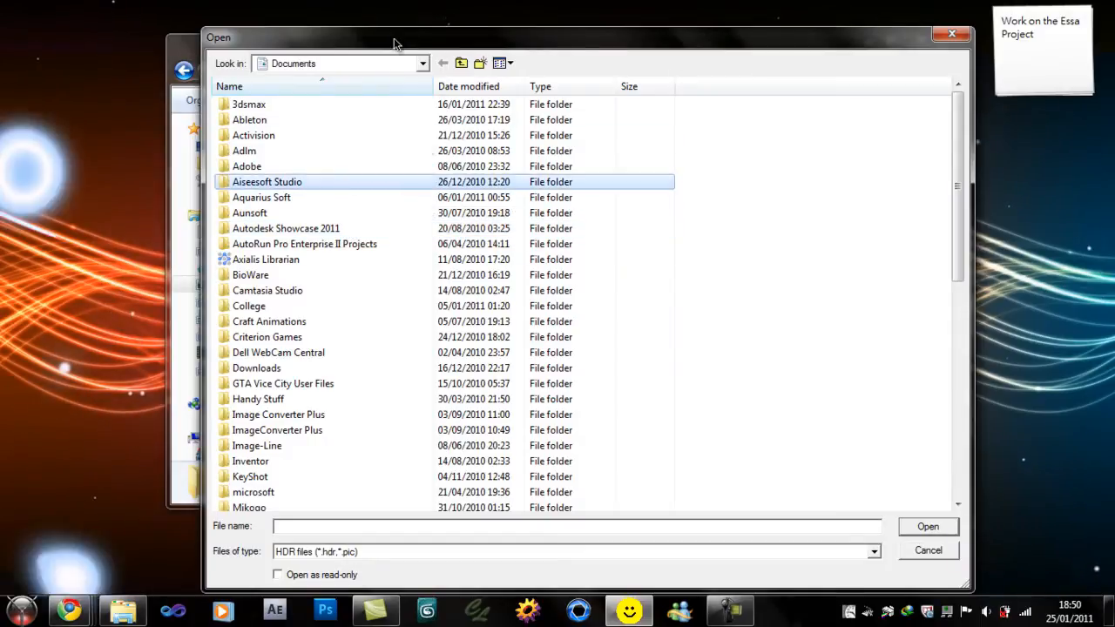
# Step: Navigate HDRView's Open dialog through Pictures > Media > Images > HDRi Images to the map file
pyautogui.click(422, 63)
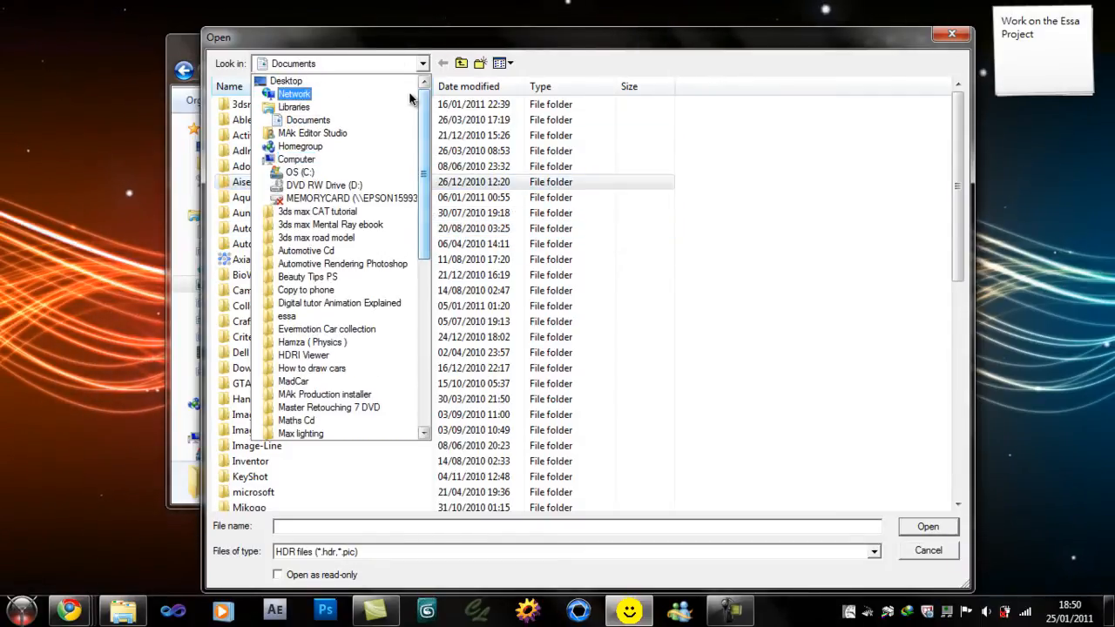
pyautogui.click(293, 107)
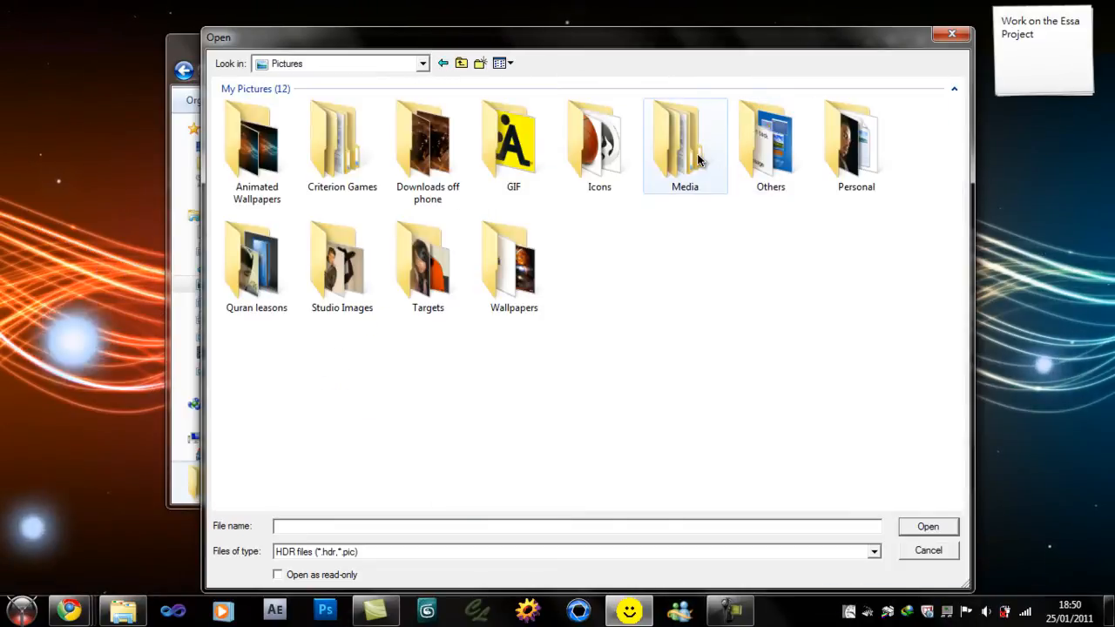
pyautogui.doubleClick(684, 139)
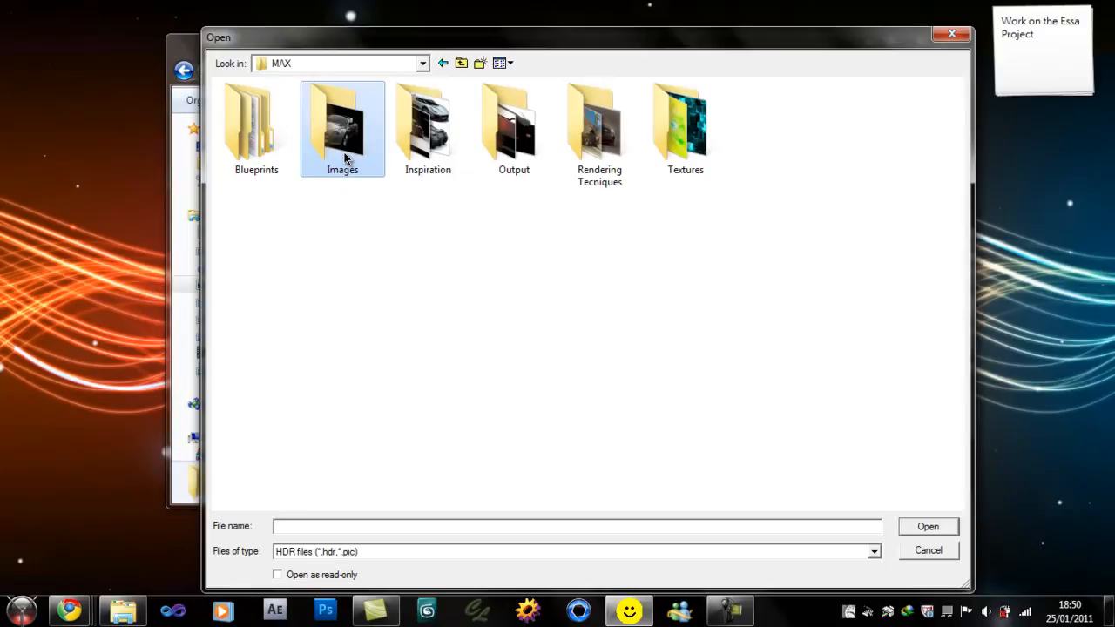
pyautogui.doubleClick(341, 129)
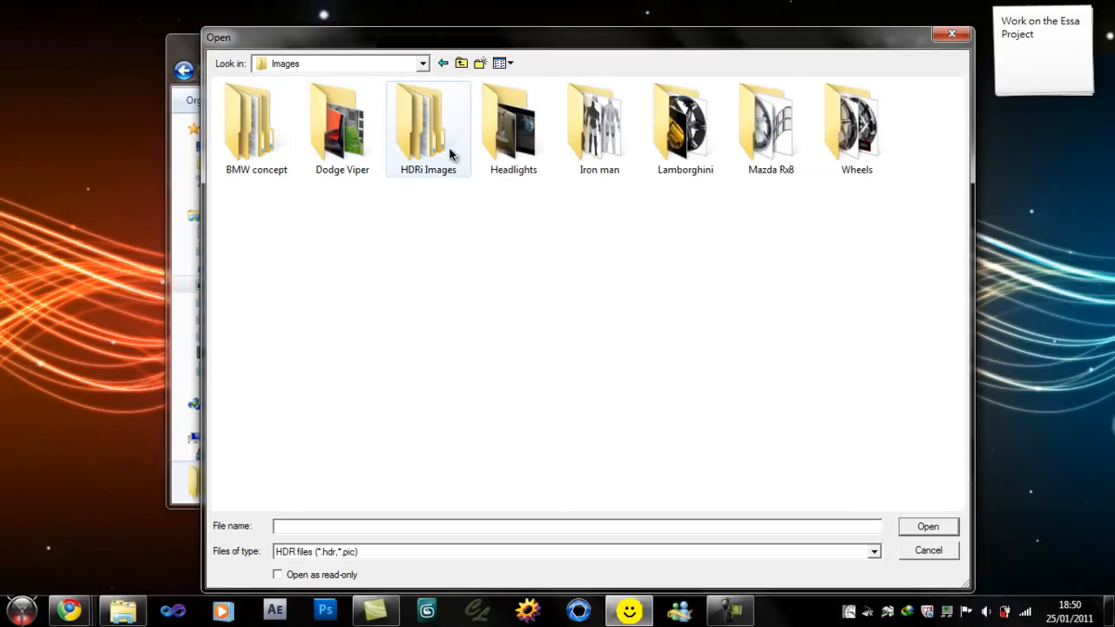
pyautogui.doubleClick(429, 122)
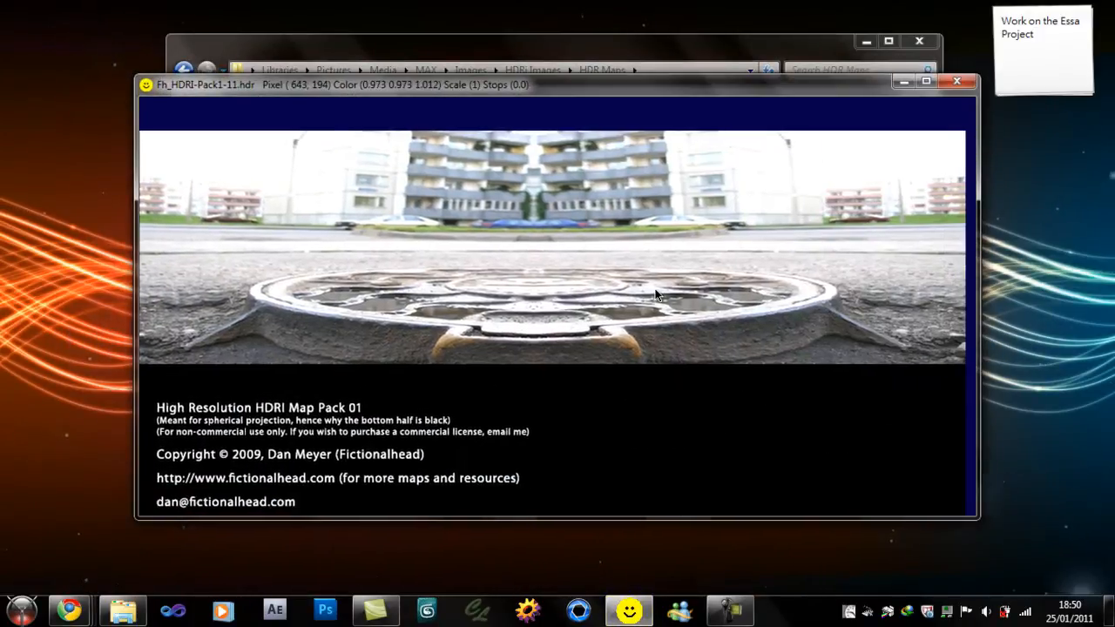
# Step: Close the HDR map viewer and return to the desktop
pyautogui.click(956, 82)
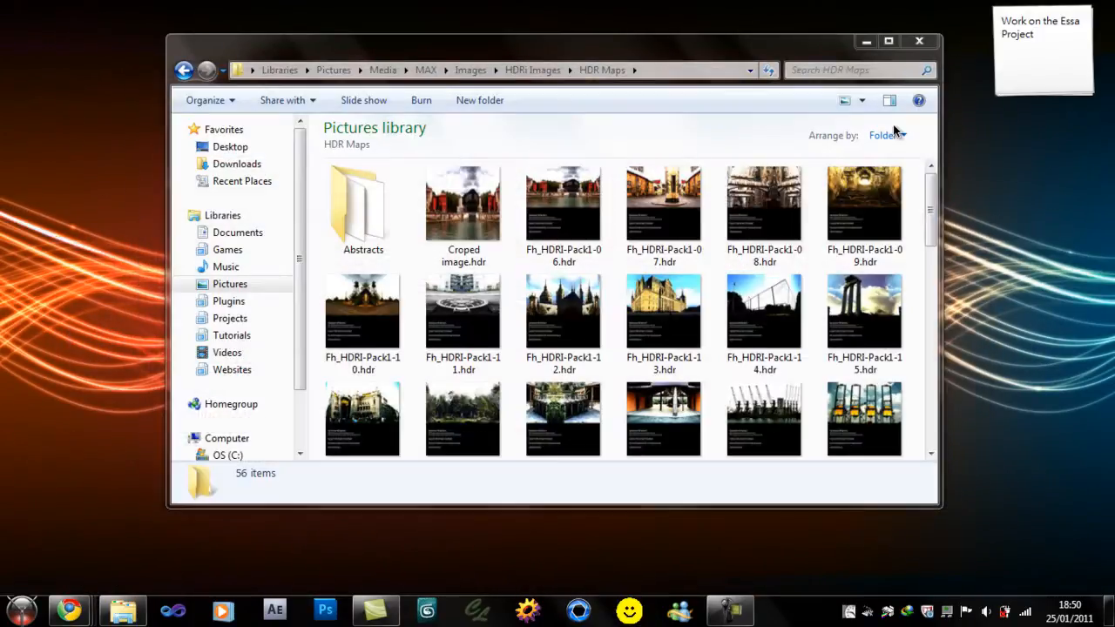
pyautogui.scroll(-3)
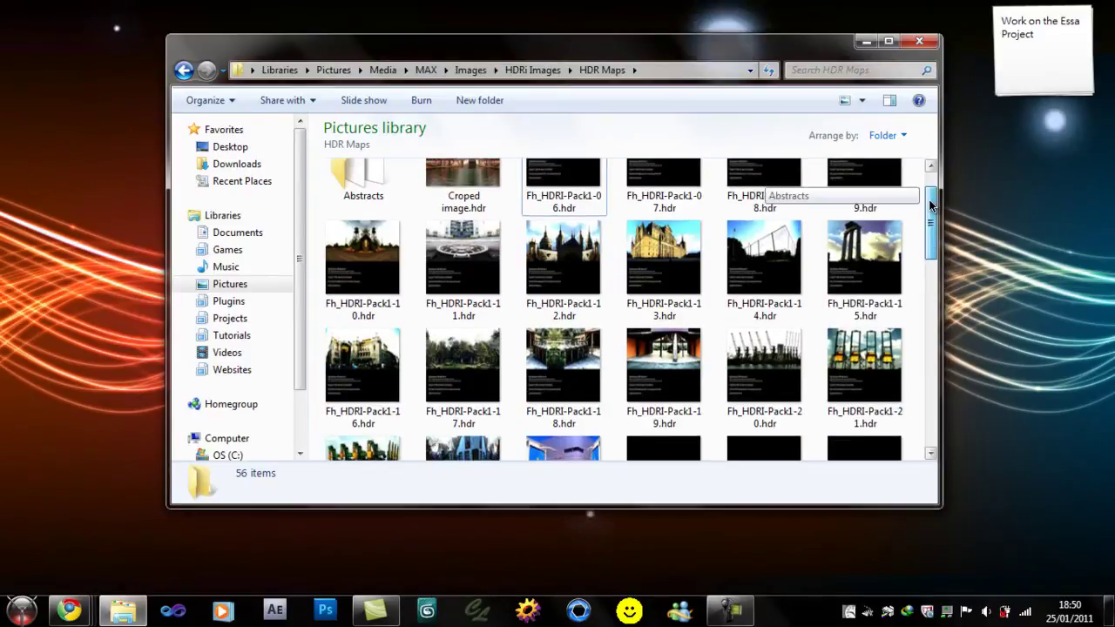
pyautogui.scroll(3)
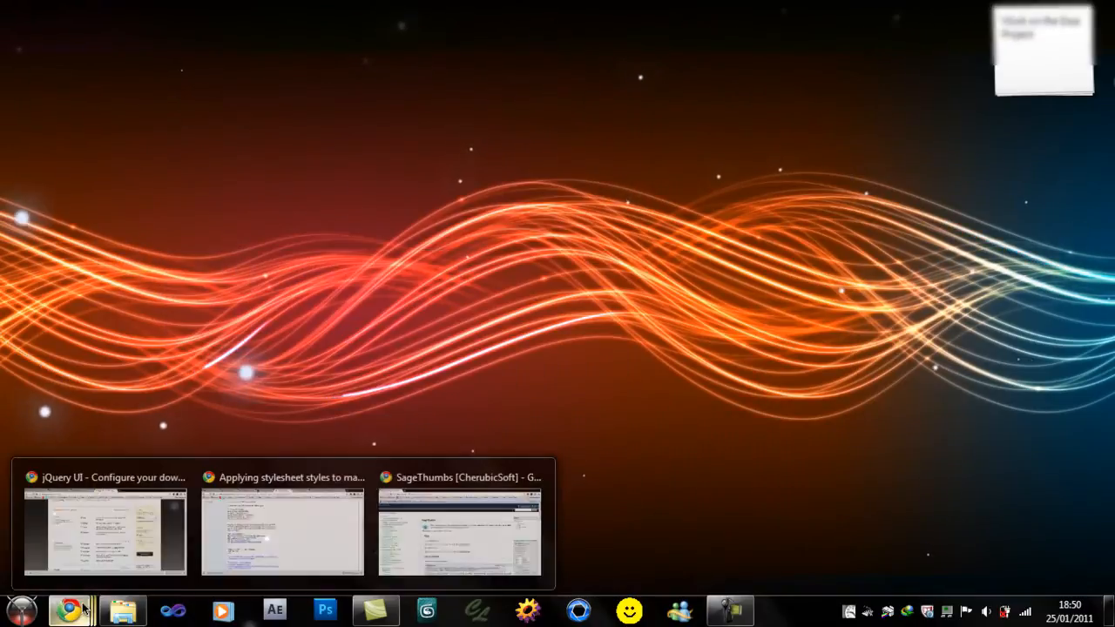
# Step: Switch to the SageThumbs page, show the Russian original, then translate it into English
pyautogui.click(459, 532)
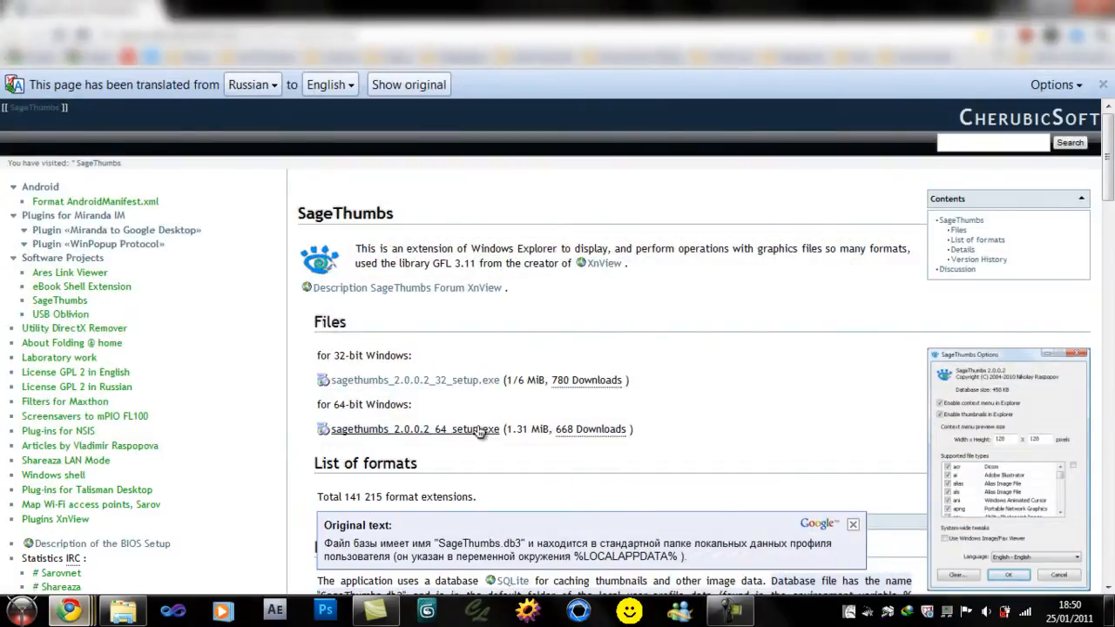
pyautogui.click(853, 522)
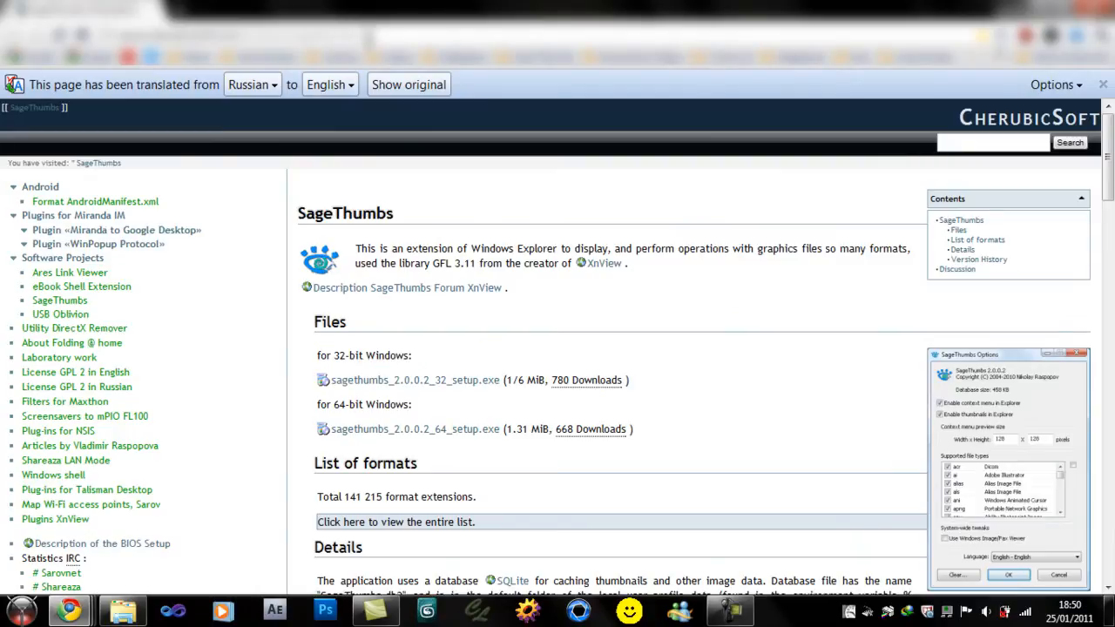
pyautogui.click(408, 84)
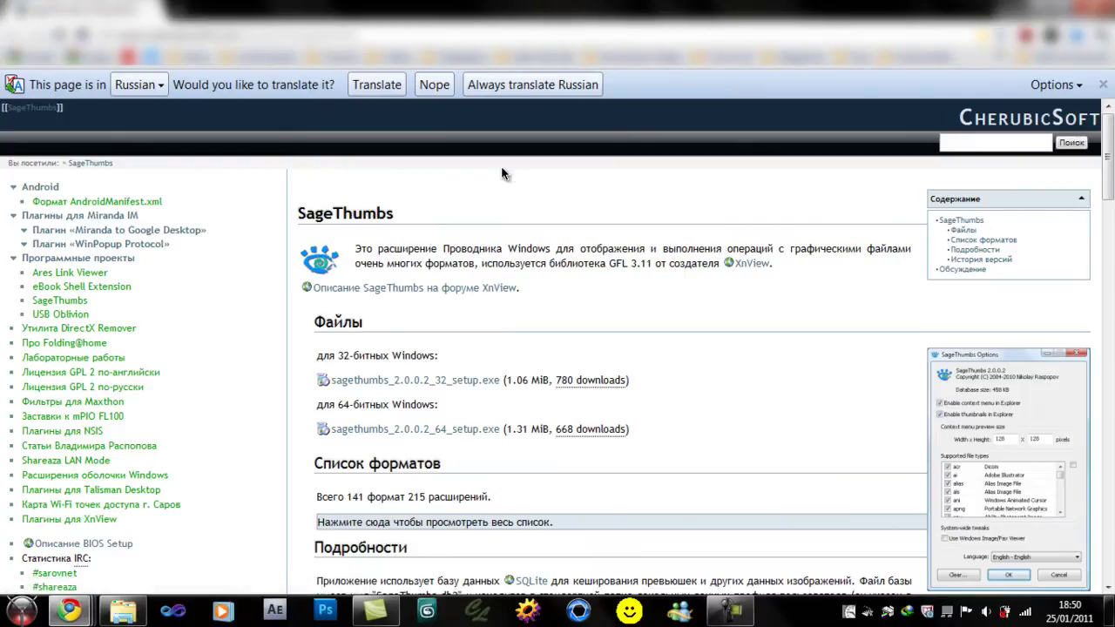
pyautogui.moveTo(495, 178)
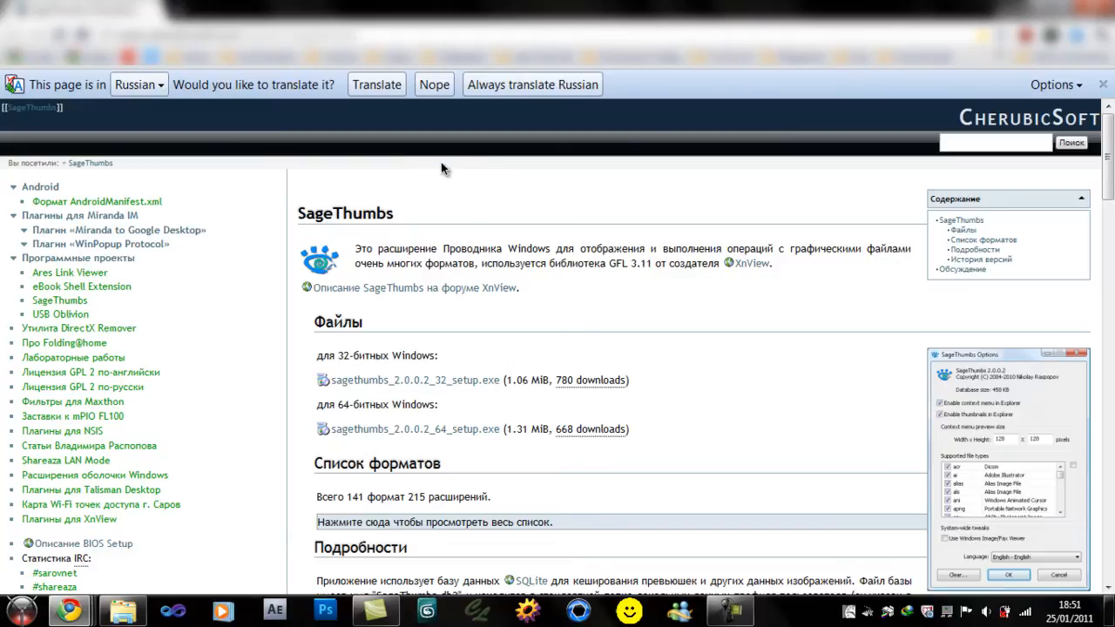
pyautogui.moveTo(415, 162)
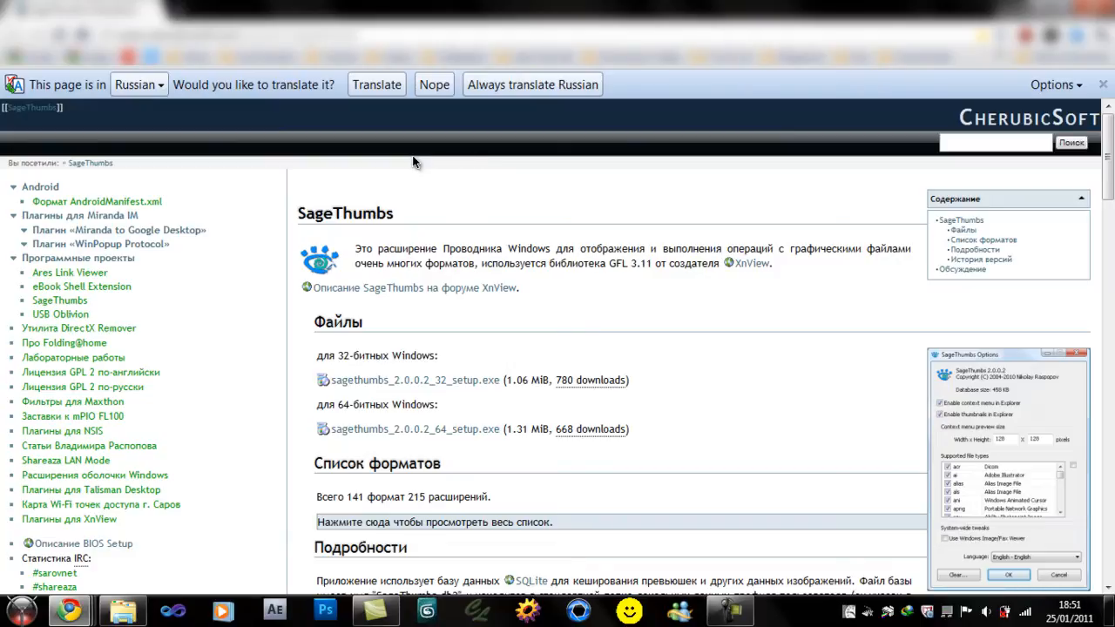
pyautogui.click(376, 83)
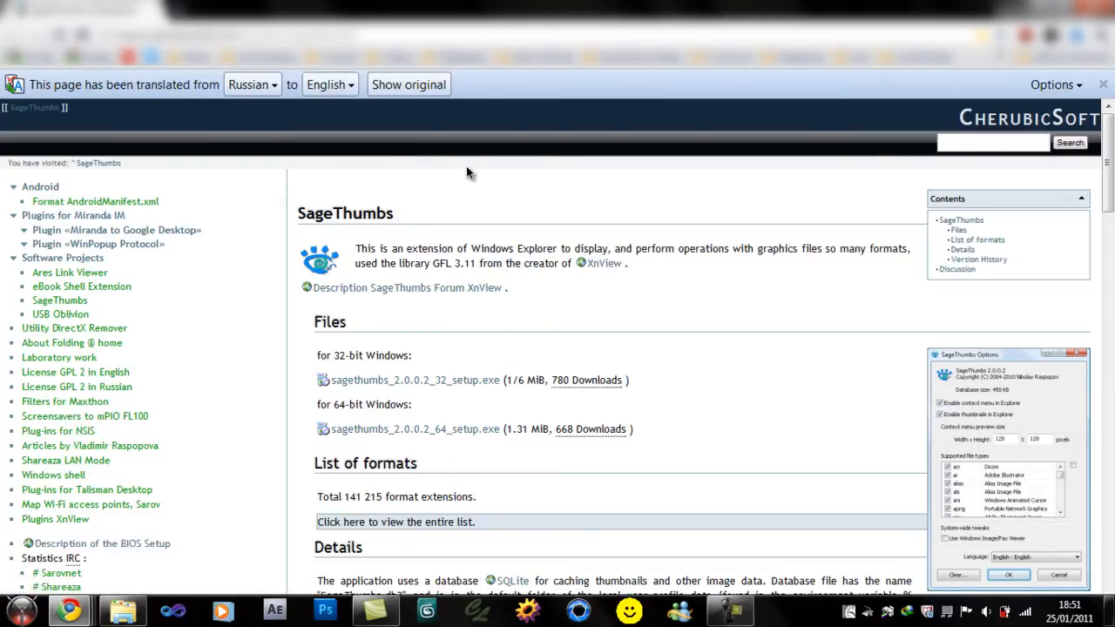
pyautogui.moveTo(688, 213)
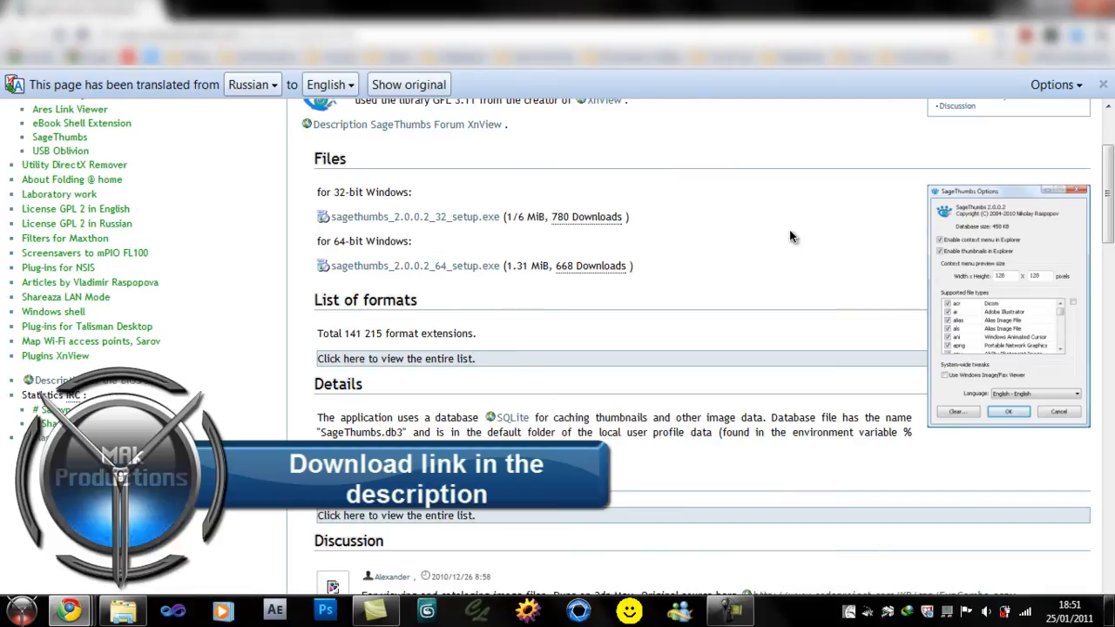
# Step: Scroll through the SageThumbs files and details sections and back up
pyautogui.scroll(-3)
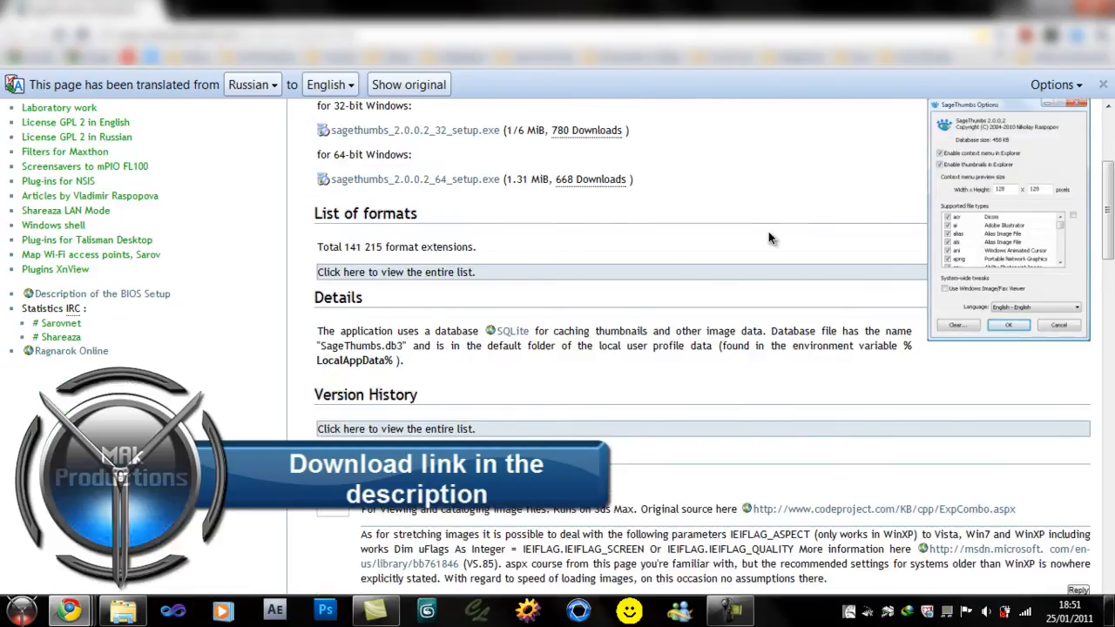
pyautogui.scroll(3)
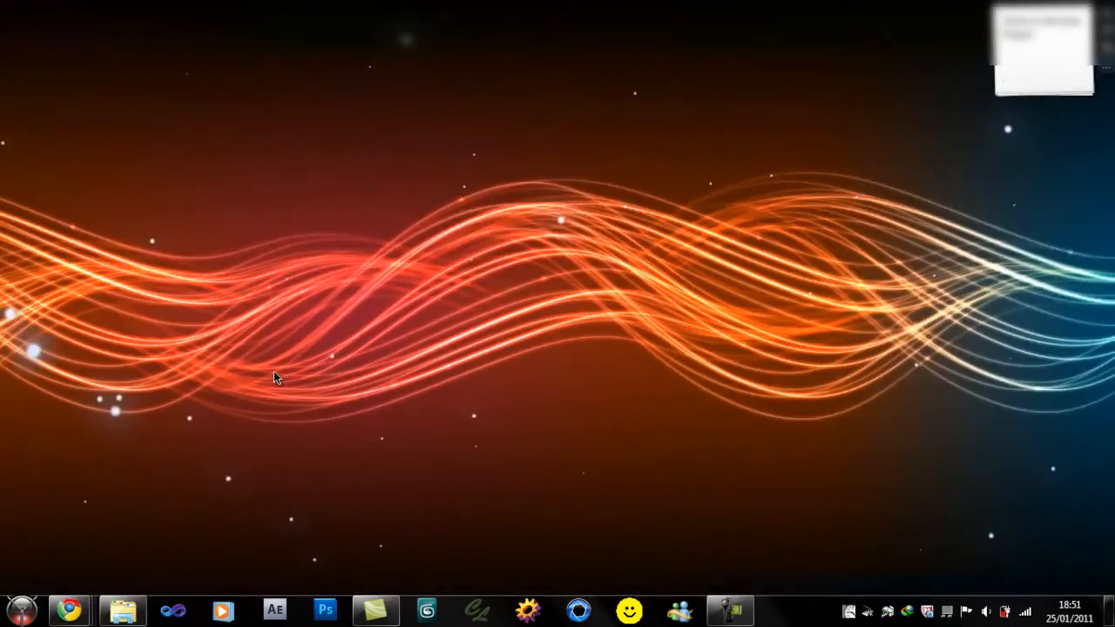
# Step: Reopen Explorer and enter the HDR Maps folder of .hdr thumbnails
pyautogui.click(122, 609)
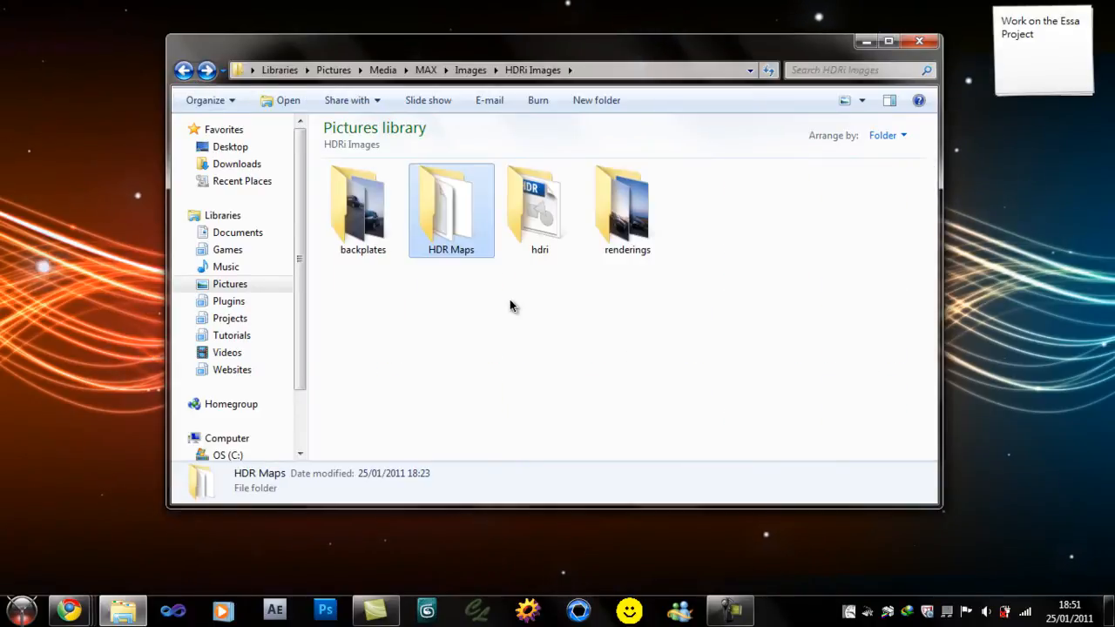
pyautogui.moveTo(459, 236)
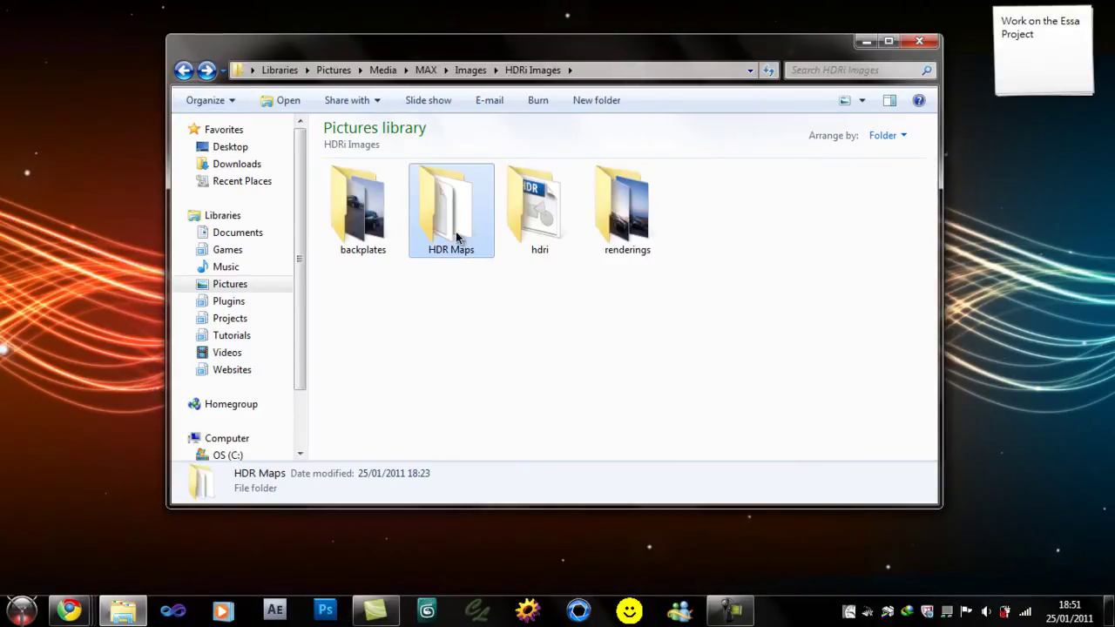
pyautogui.doubleClick(449, 206)
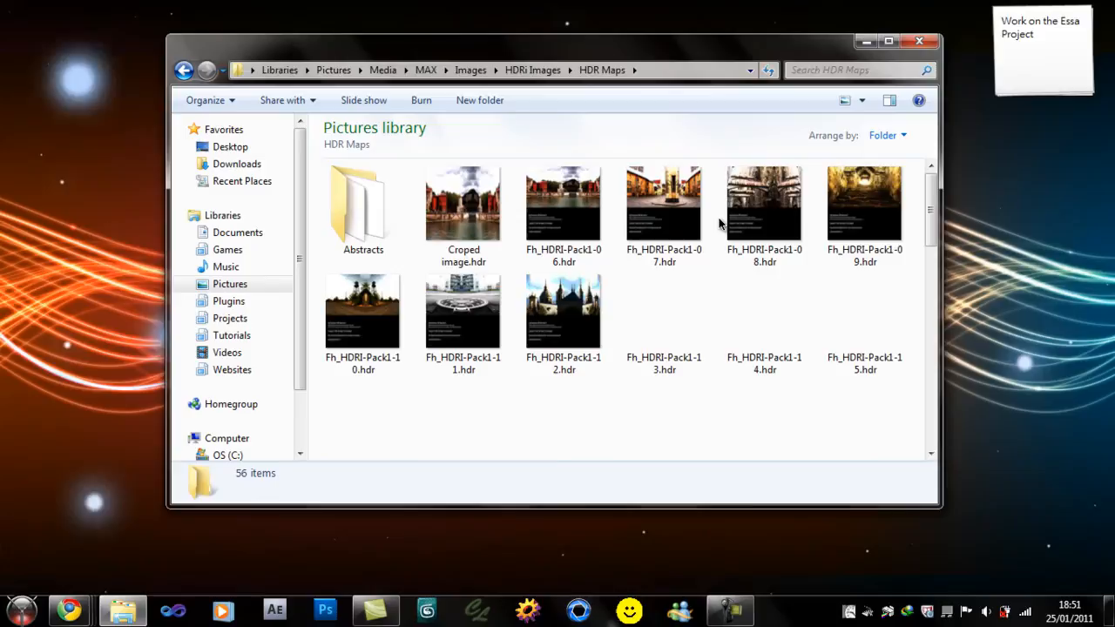
pyautogui.scroll(-3)
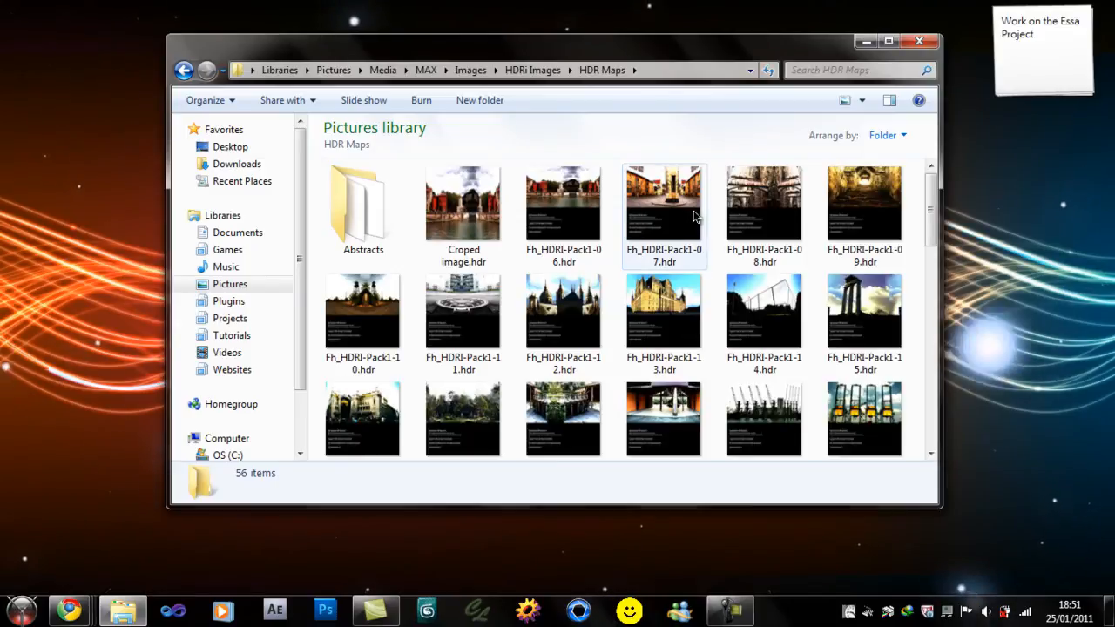
pyautogui.moveTo(688, 213)
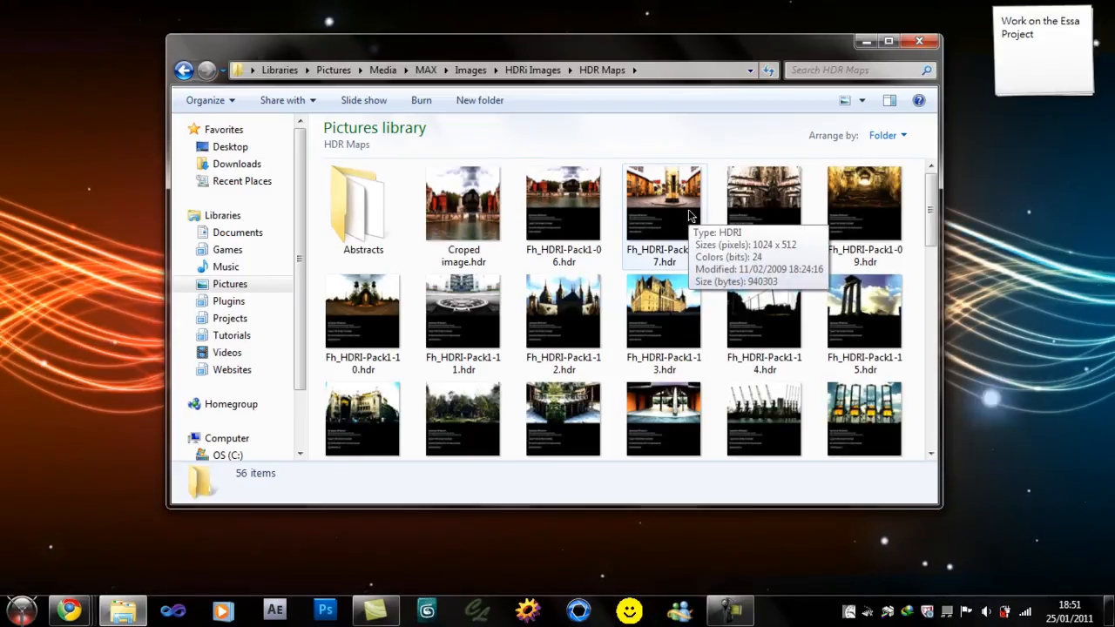
pyautogui.moveTo(763, 202)
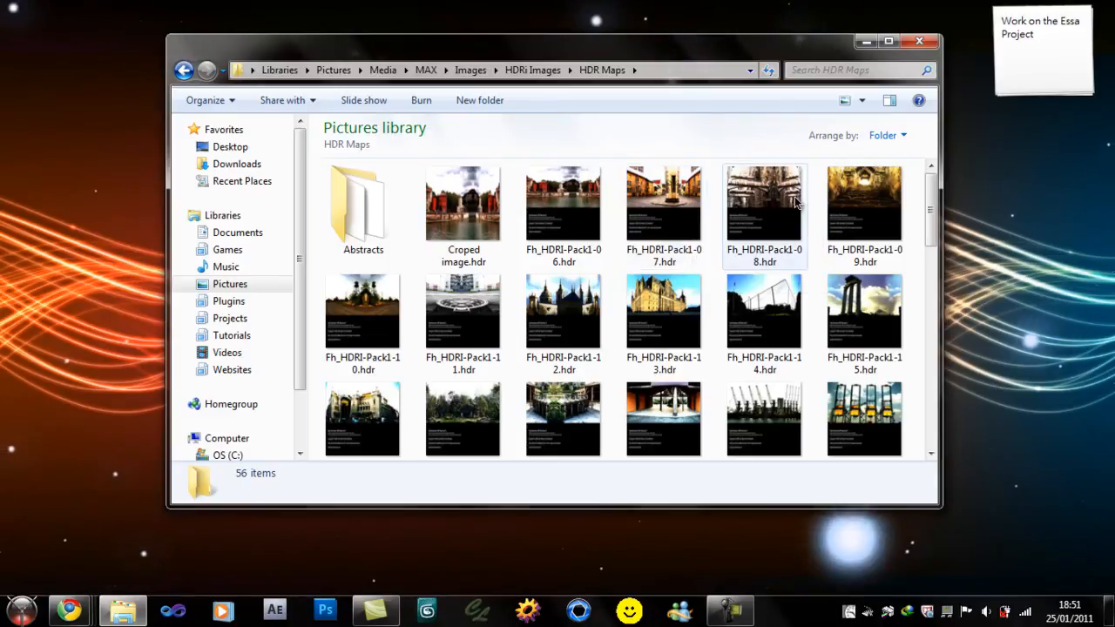
# Step: Browse the thumbnails down to the last .hdr file and back to the top
pyautogui.rightClick(763, 206)
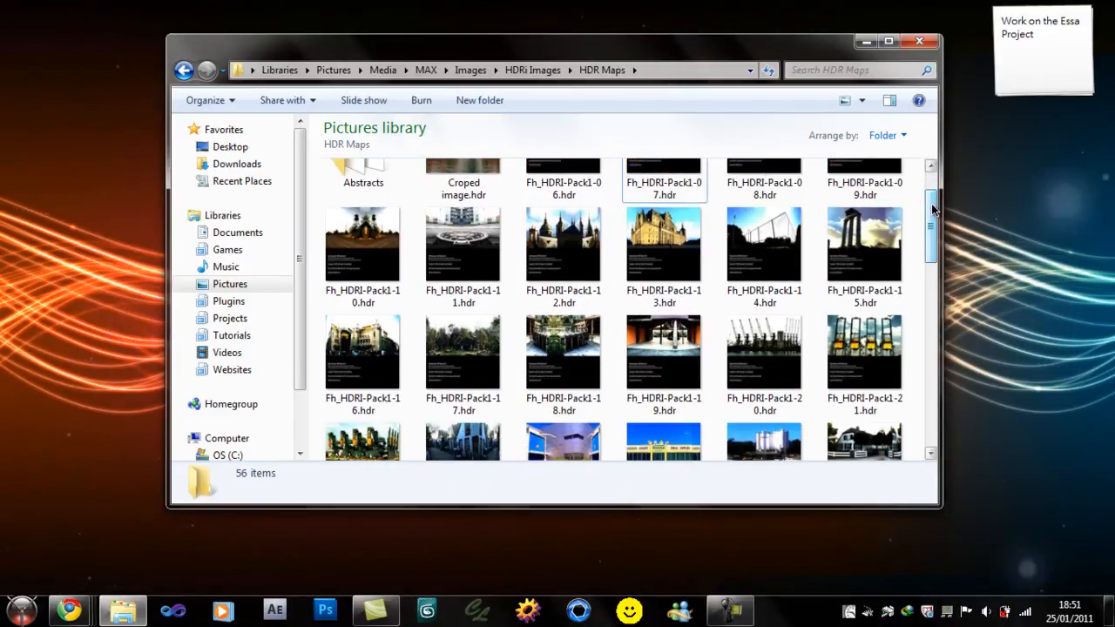
pyautogui.scroll(-3)
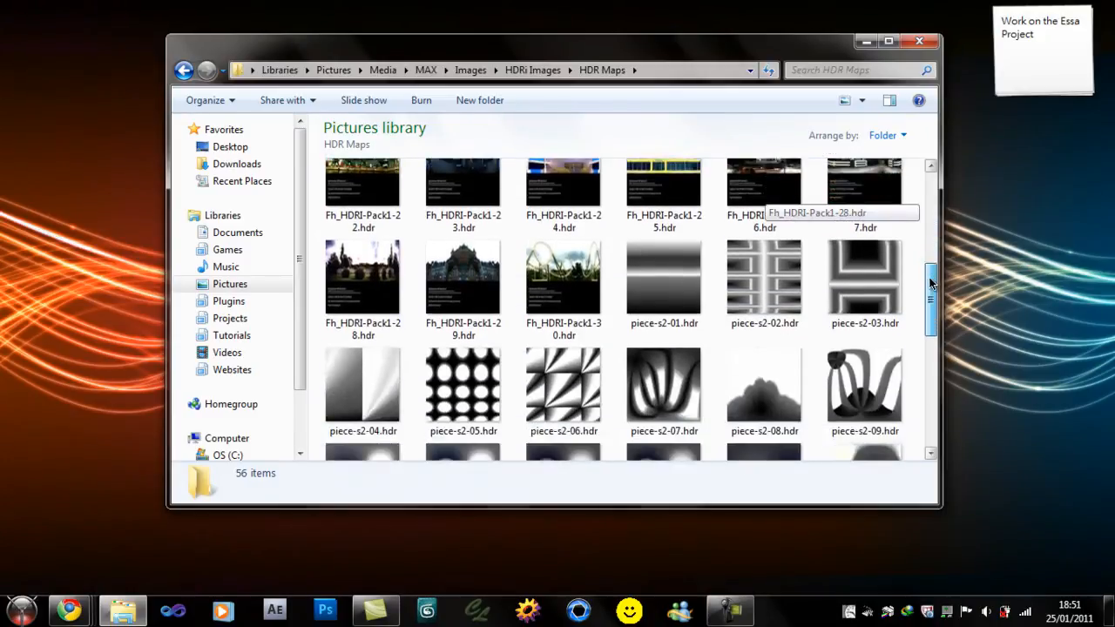
pyautogui.scroll(-3)
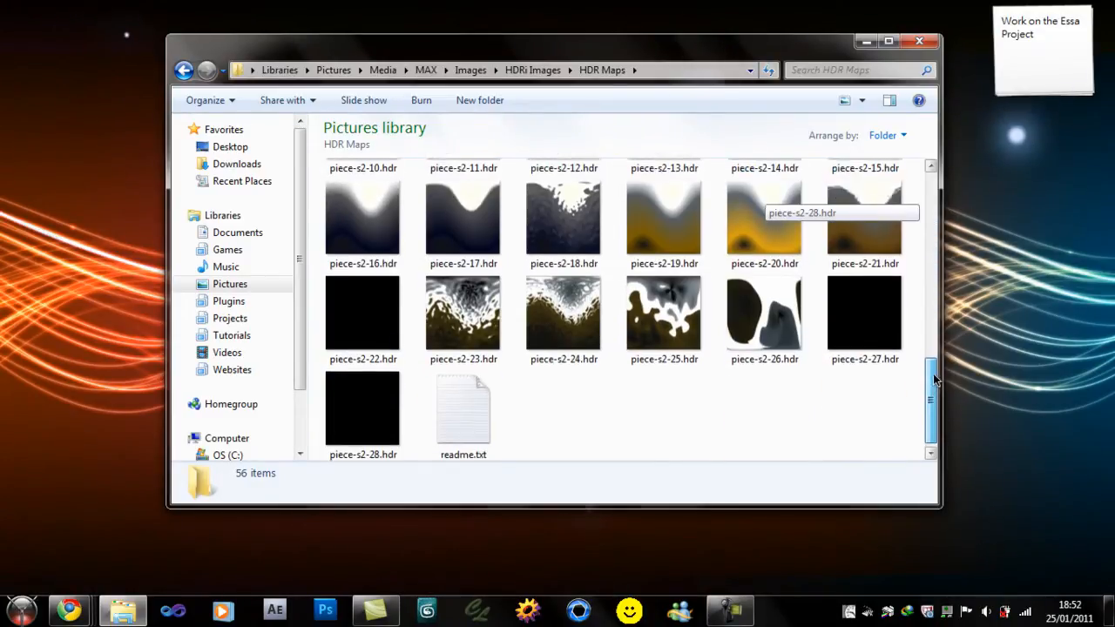
pyautogui.scroll(3)
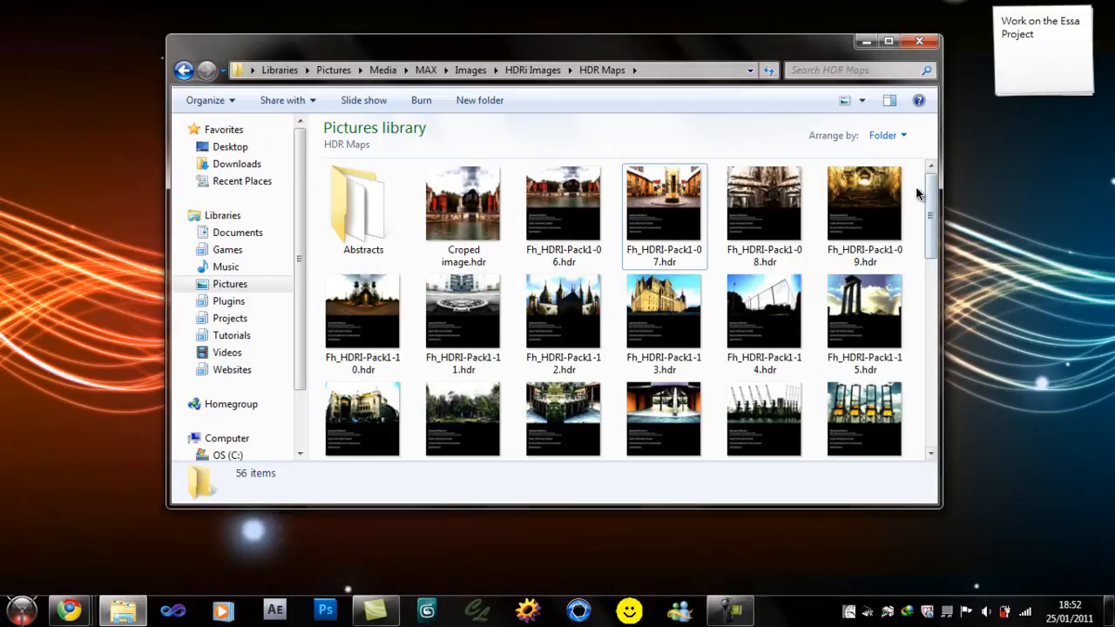